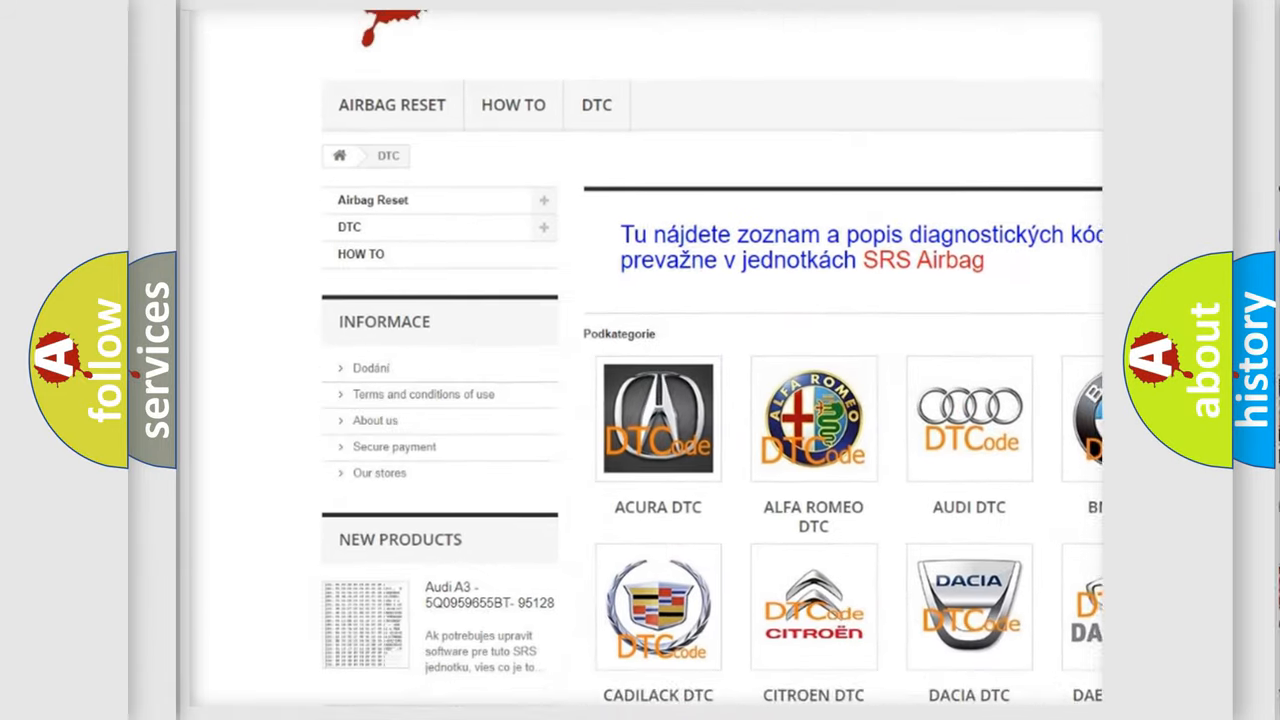
{"action": "scroll", "scroll_direction": "down", "scroll_amount": 3}
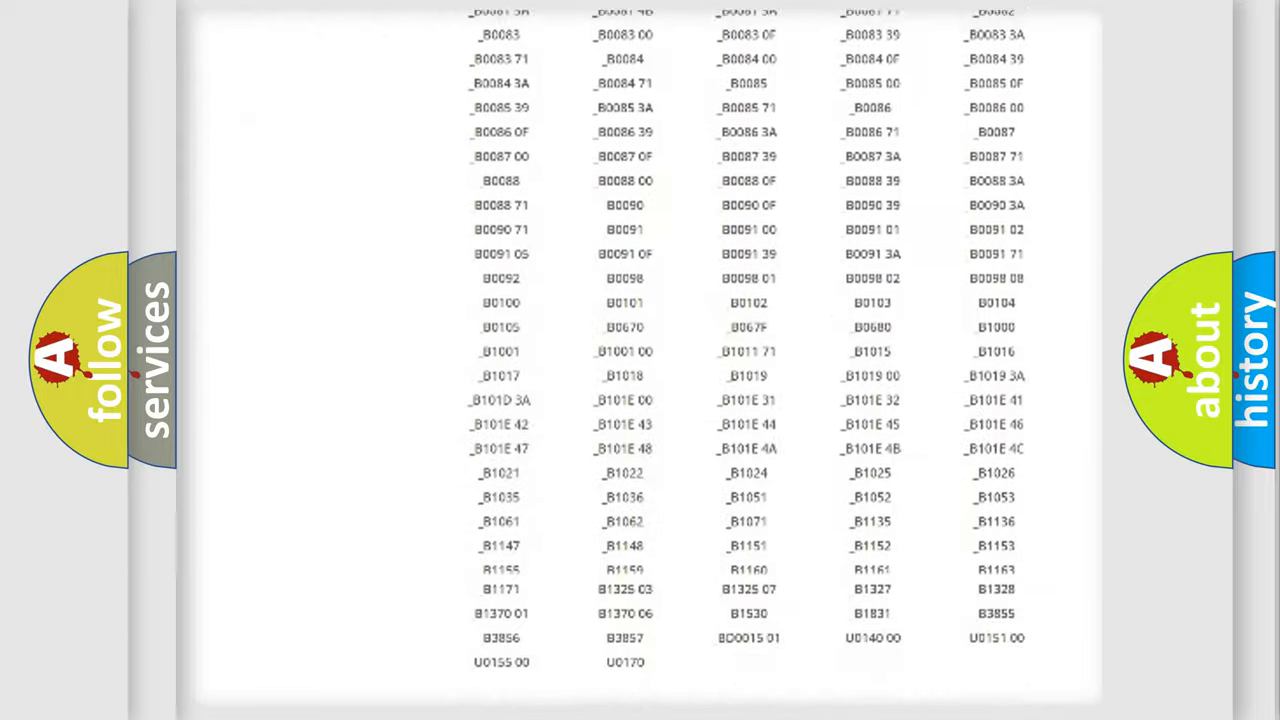
{"action": "scroll", "scroll_direction": "up", "scroll_amount": 3}
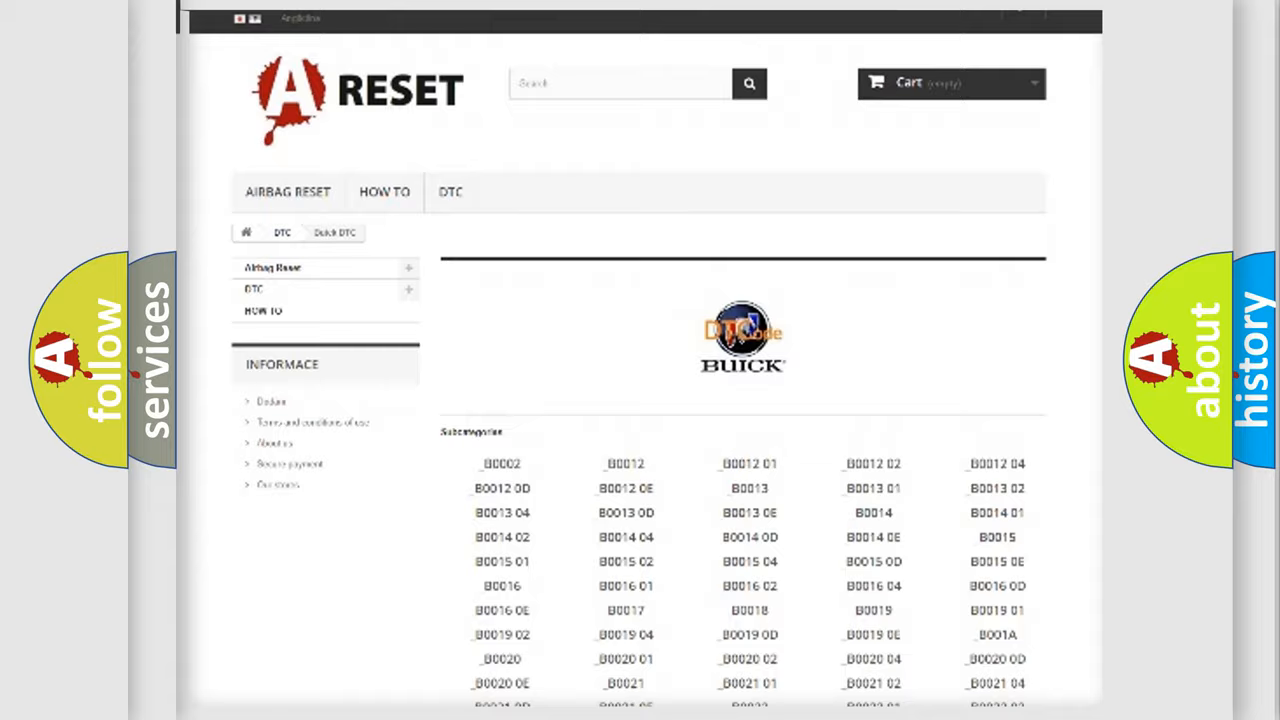